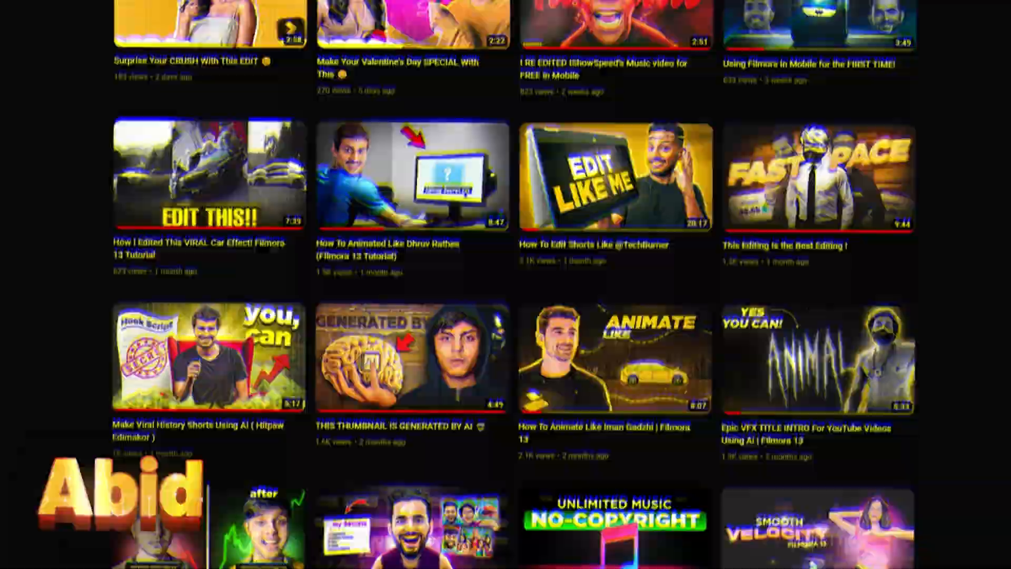
- Search Stock Media for 'oscar' to find the golden awards-show backgrounds
{"action": "scroll", "scroll_direction": "down", "scroll_amount": 3}
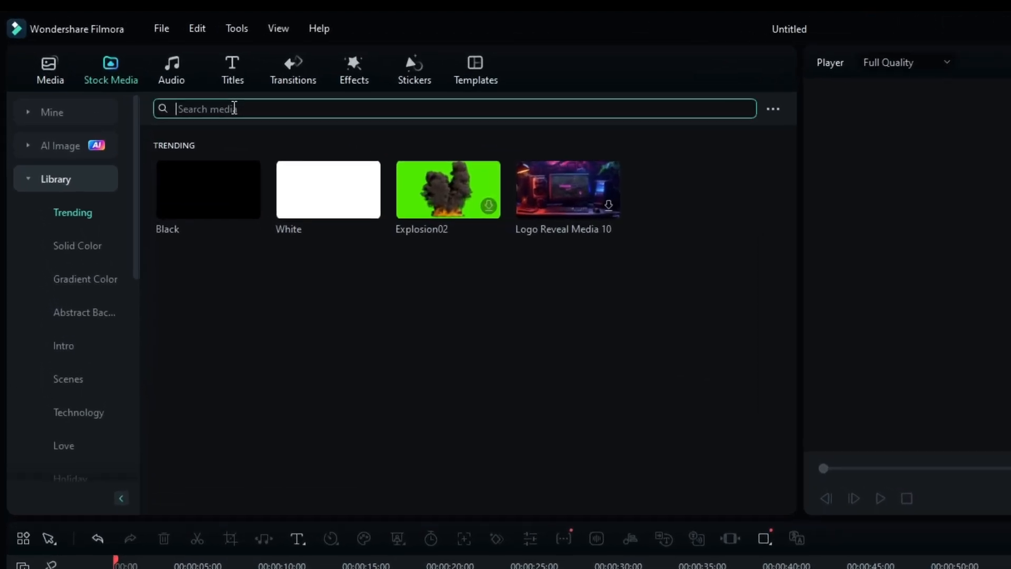
{"action": "type", "text": "oscar"}
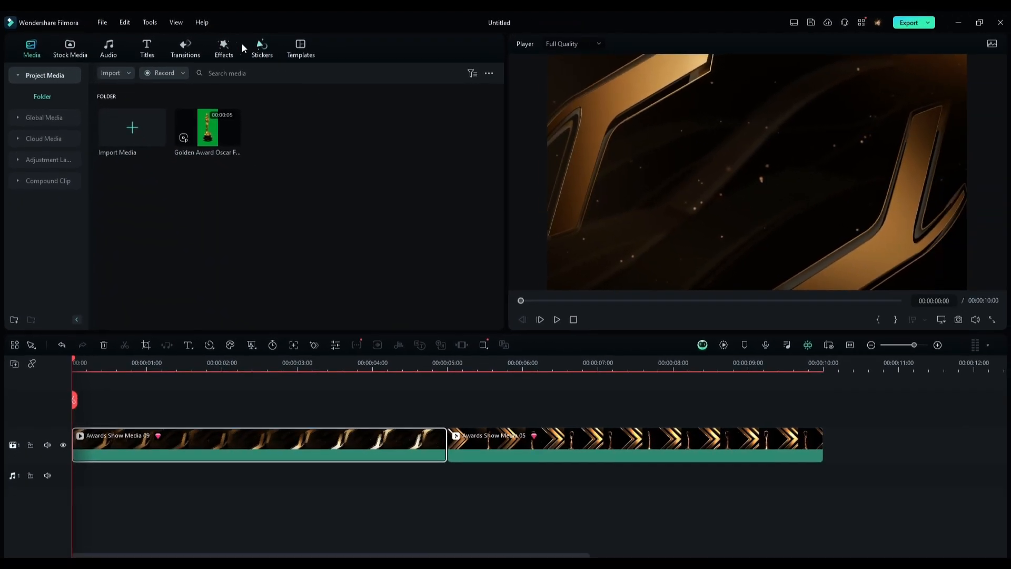
- Apply the Boris FX BCC Fast Lens Blur to the first Awards Show clip
{"action": "left_click", "coordinate": [224, 49]}
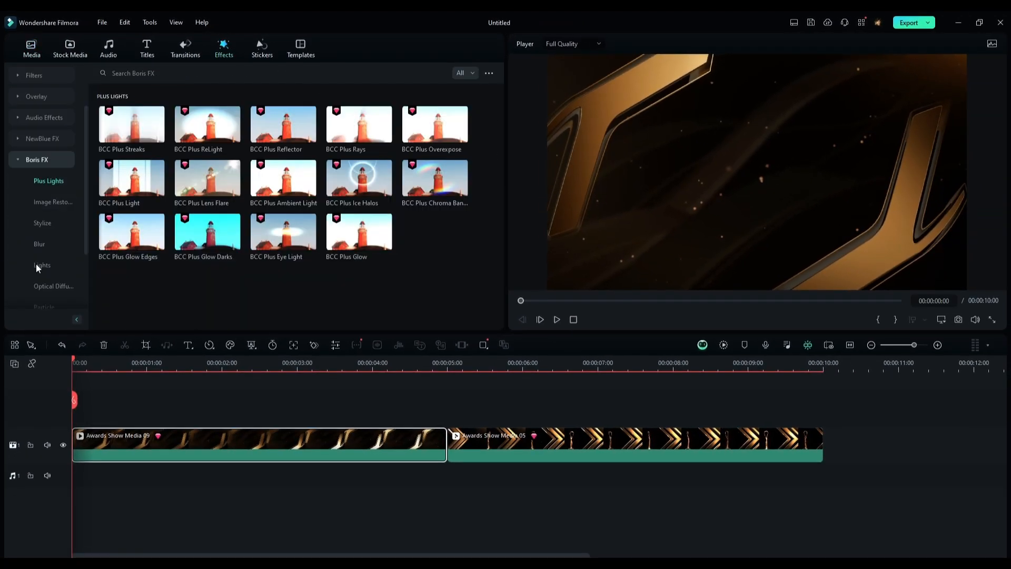
{"action": "left_click", "coordinate": [39, 265]}
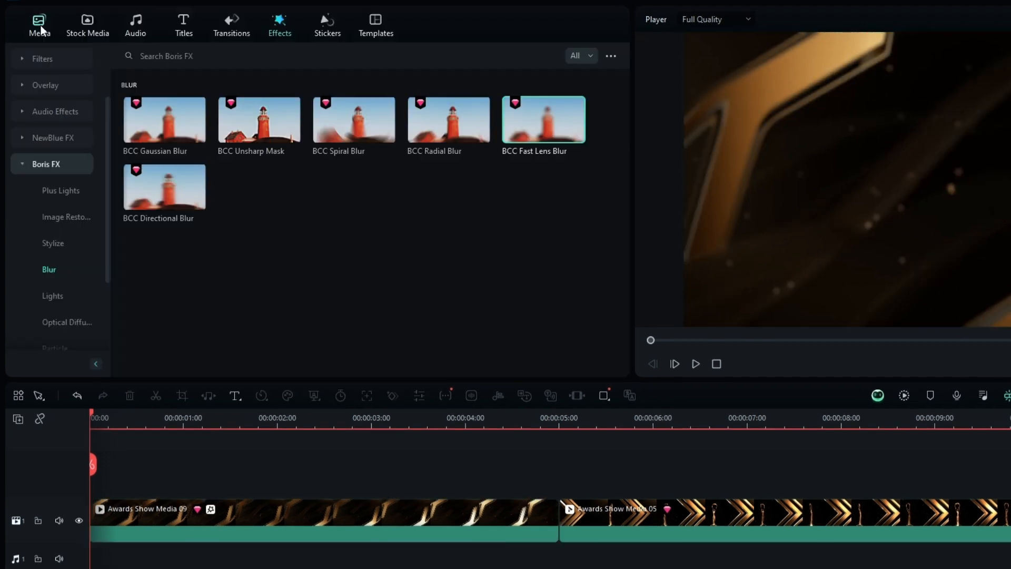
{"action": "left_click", "coordinate": [39, 24]}
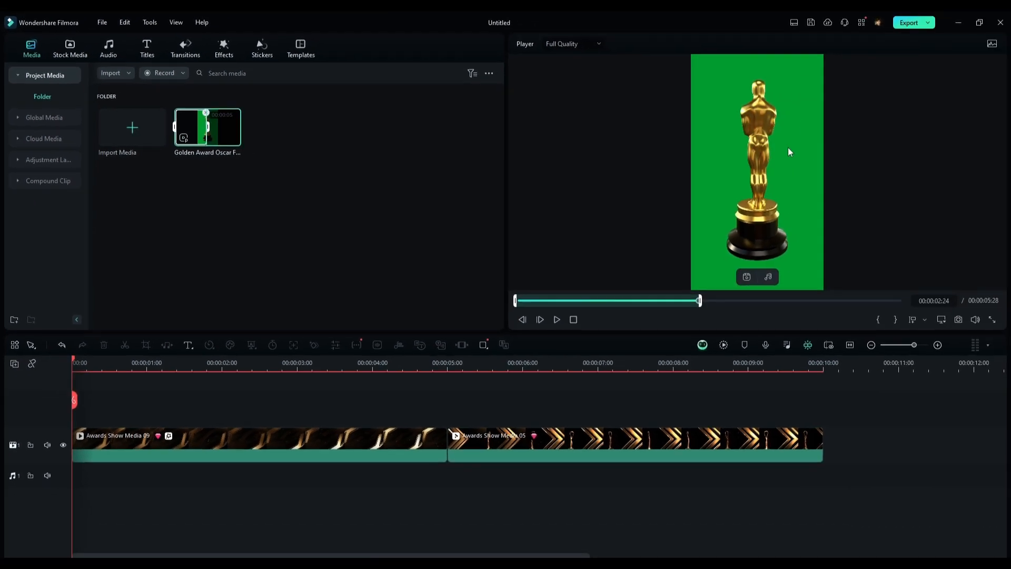
- Overlay the Oscar statue clip on track 2 and bring up its HSL colour ranges
{"action": "left_click_drag", "start_coordinate": [207, 127], "coordinate": [176, 426]}
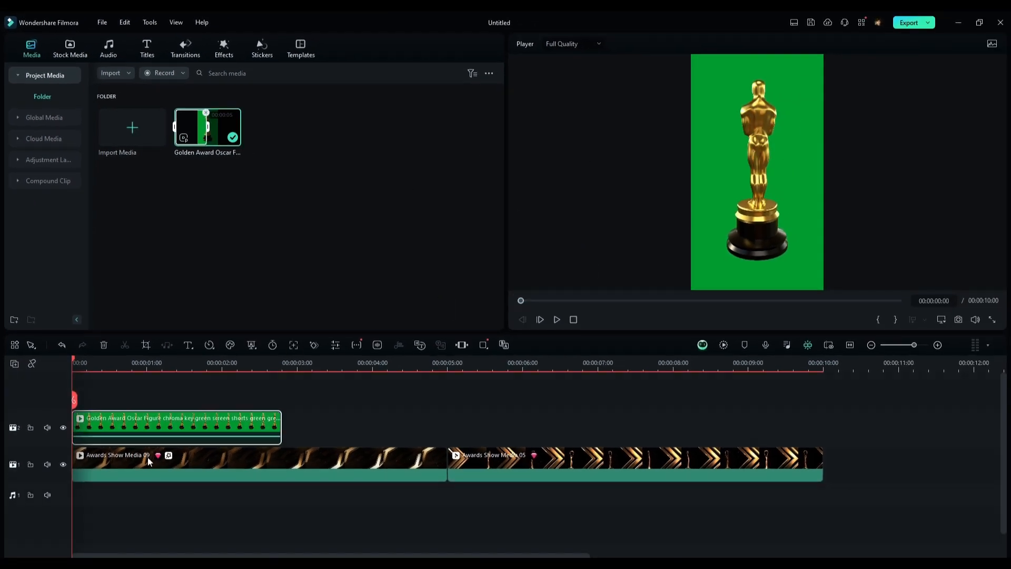
{"action": "double_click", "coordinate": [175, 428]}
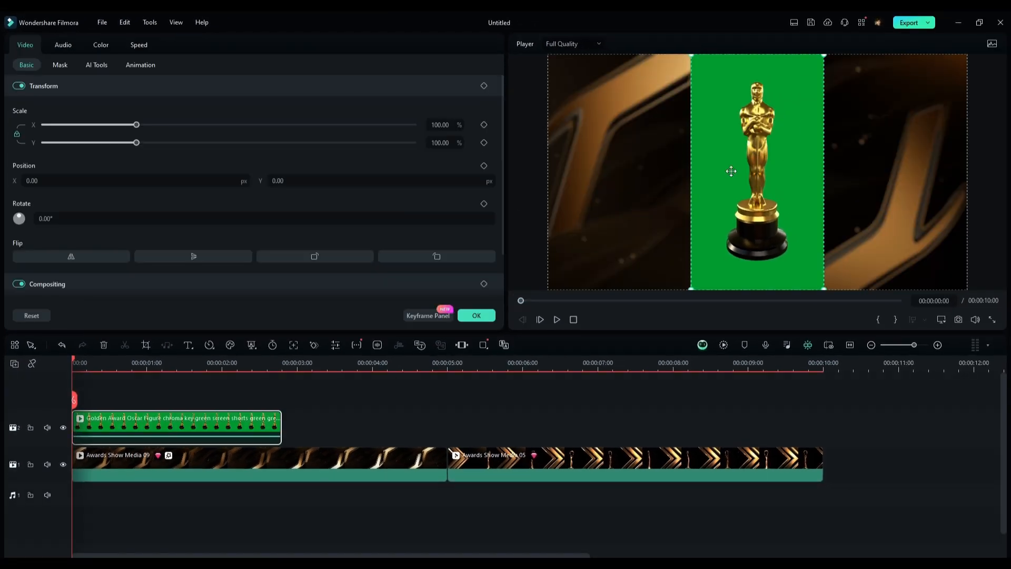
{"action": "left_click", "coordinate": [101, 44]}
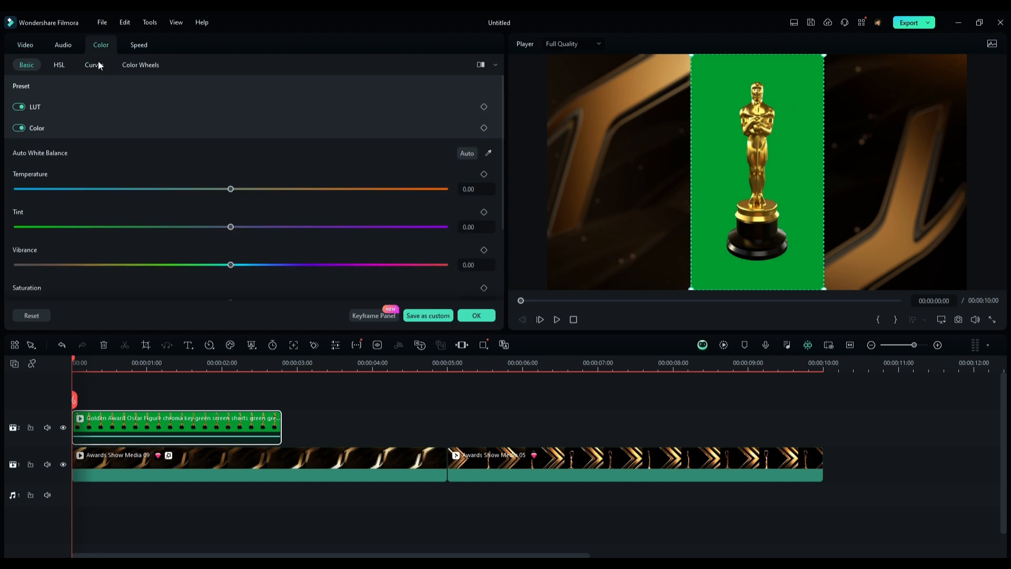
{"action": "left_click", "coordinate": [59, 65]}
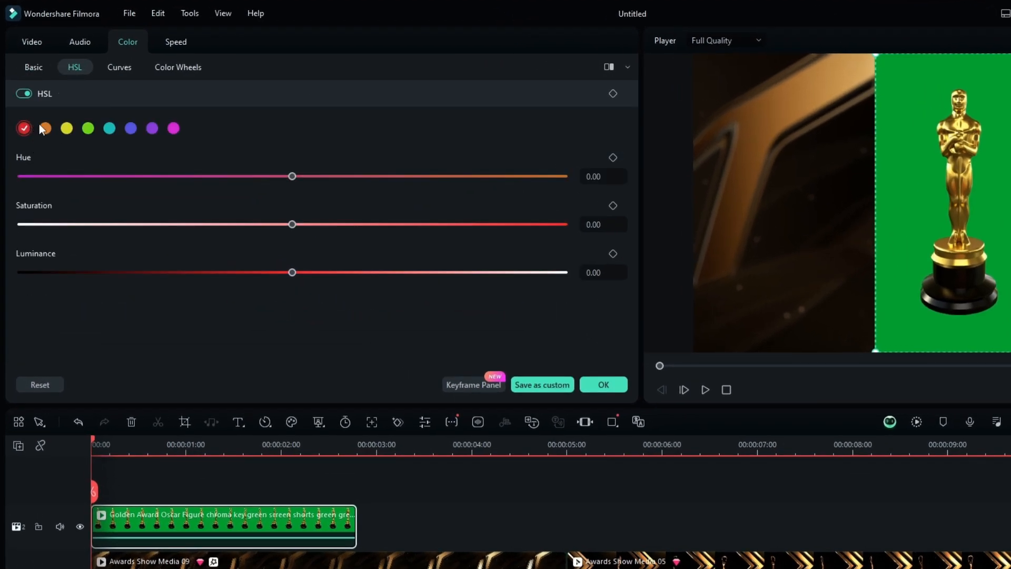
- Shift red Hue to -18 and adjust yellow to turn the statue bronze, then apply
{"action": "left_click_drag", "start_coordinate": [291, 176], "coordinate": [244, 176]}
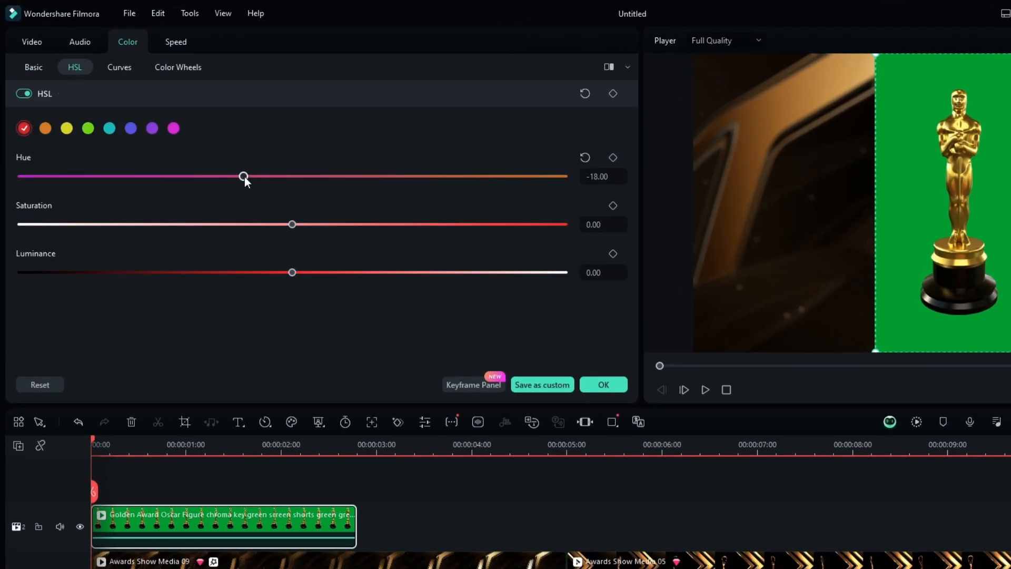
{"action": "left_click", "coordinate": [67, 129]}
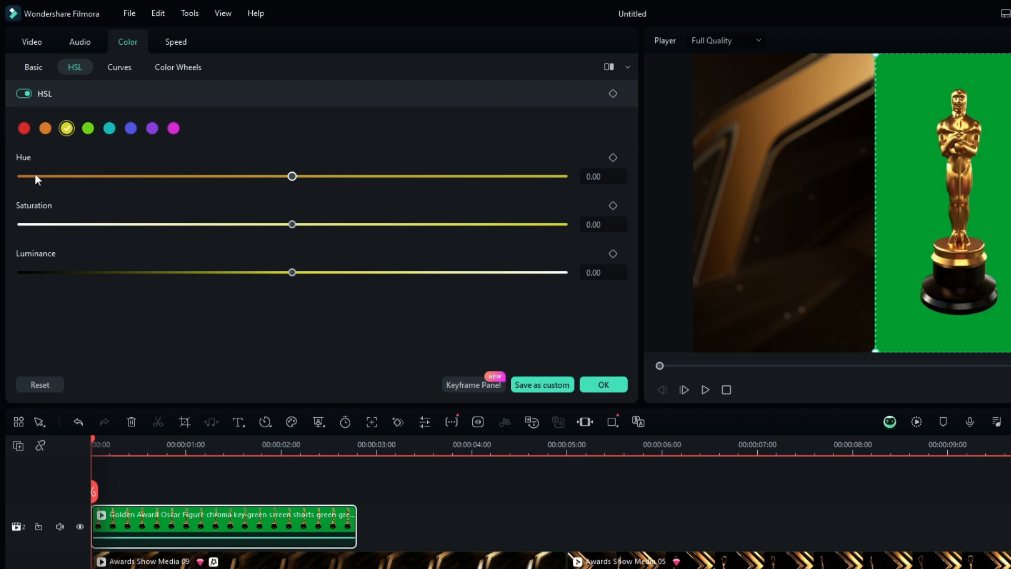
{"action": "left_click", "coordinate": [603, 385]}
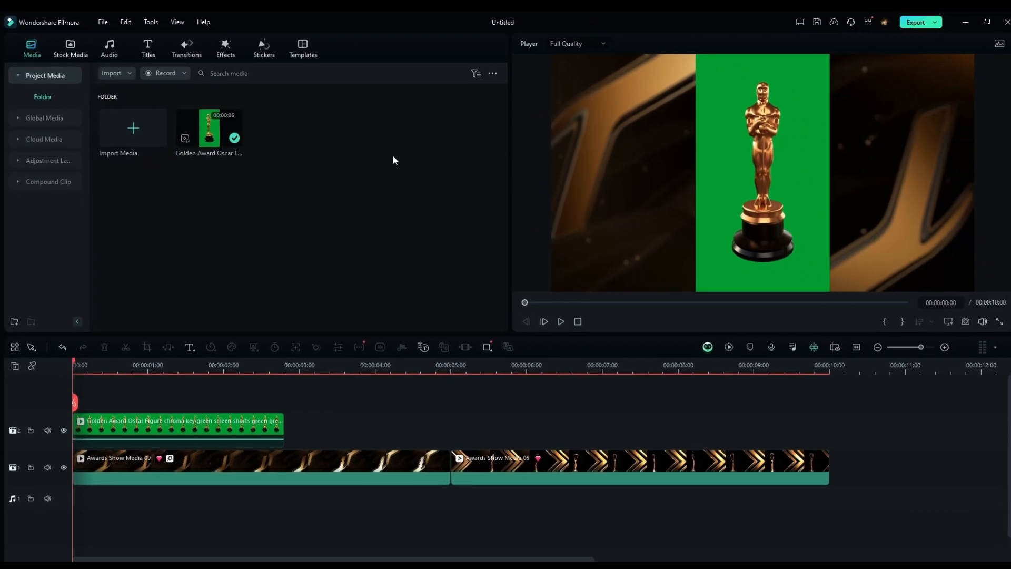
- Key out the statue's green background with NewBlue Chroma Key Pro's Green Key preset
{"action": "left_click", "coordinate": [224, 47]}
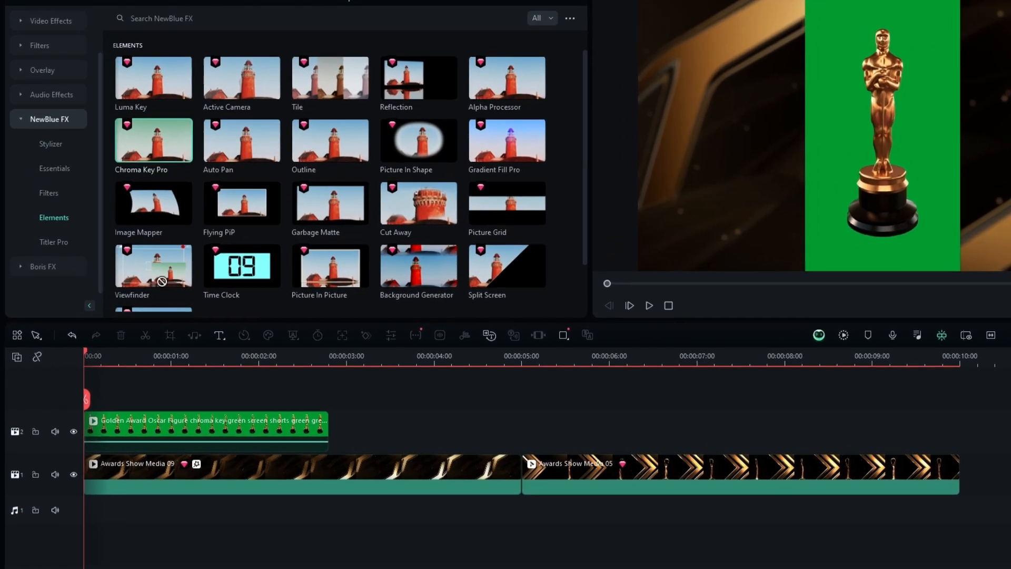
{"action": "double_click", "coordinate": [154, 140]}
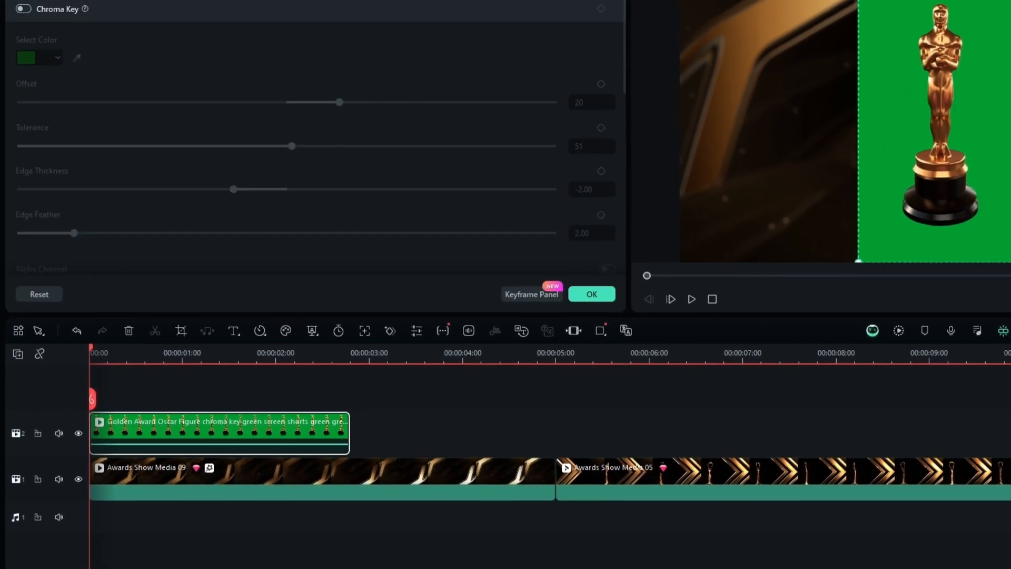
{"action": "left_click", "coordinate": [239, 146]}
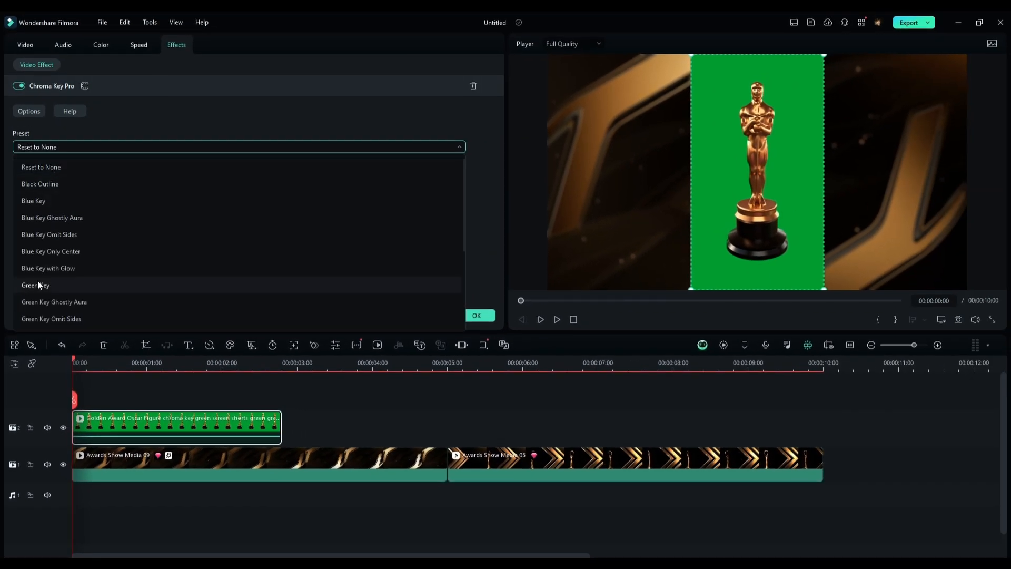
{"action": "left_click", "coordinate": [24, 44]}
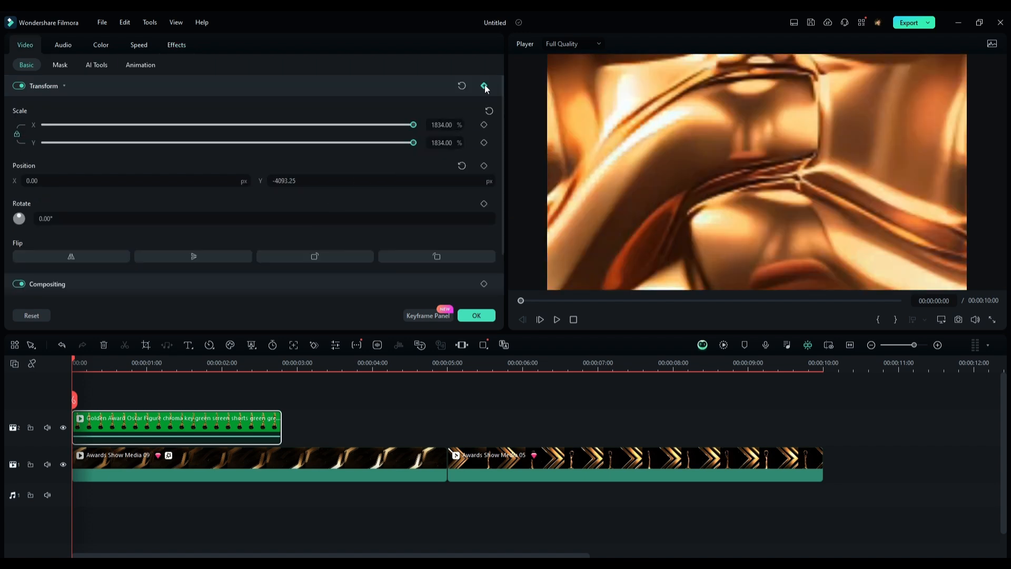
- Keyframe the statue's scale to zoom out from the close-up, then return to Media for a second copy
{"action": "left_click", "coordinate": [265, 362]}
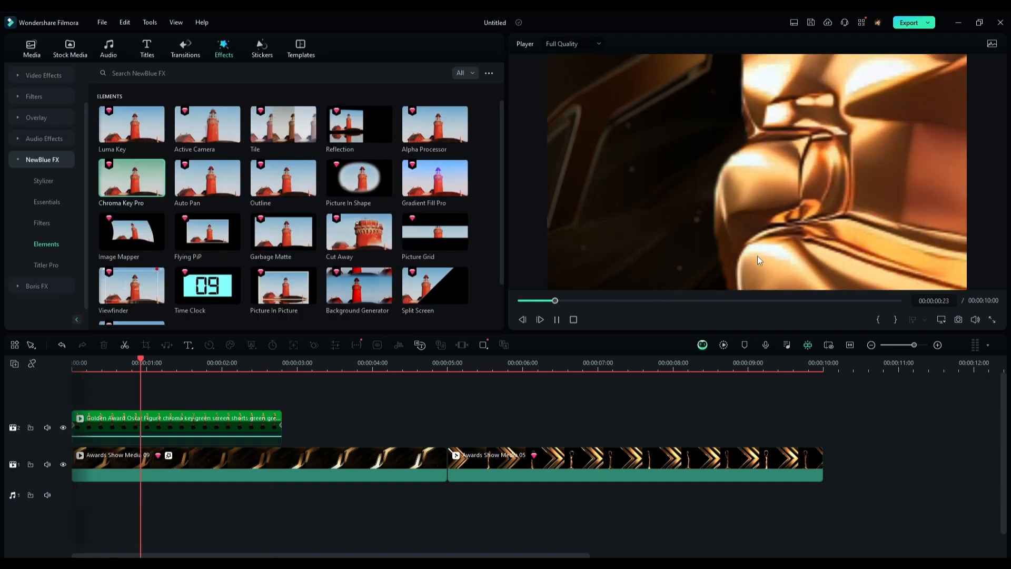
{"action": "left_click", "coordinate": [31, 48]}
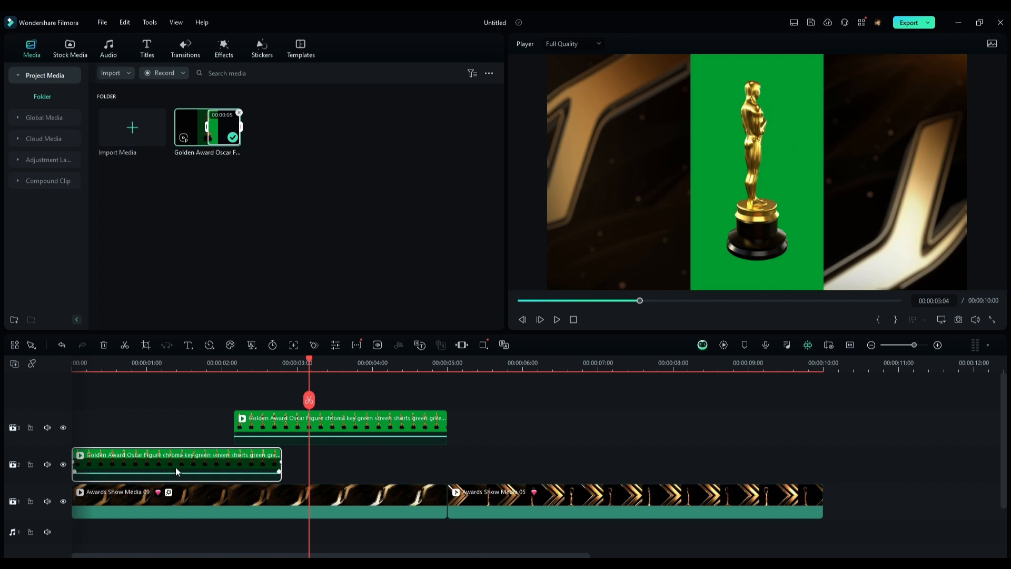
- Select the track-3 statue clip for keying and make it start near 1.3 seconds
{"action": "left_click", "coordinate": [341, 426]}
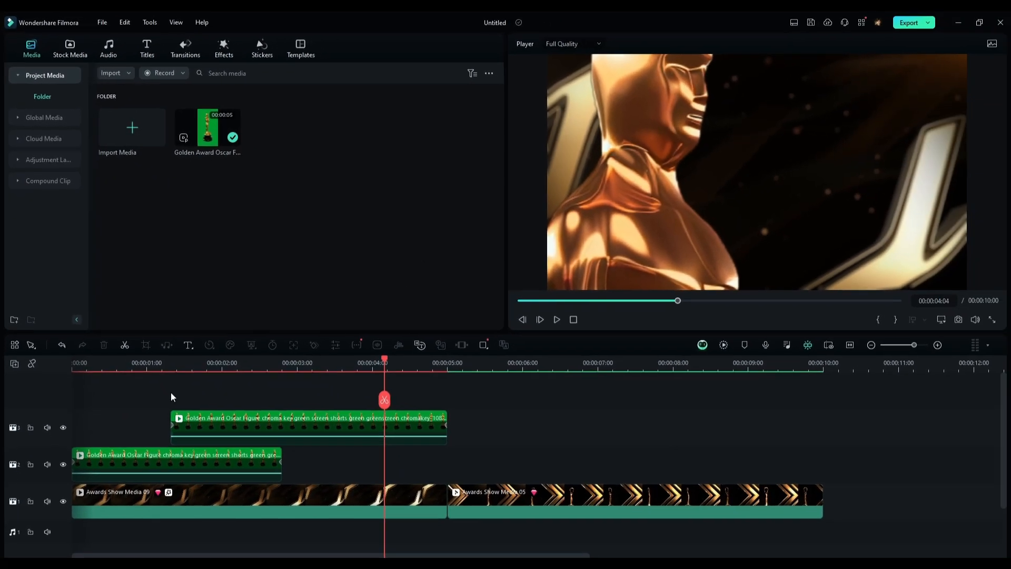
{"action": "mouse_move", "coordinate": [166, 416]}
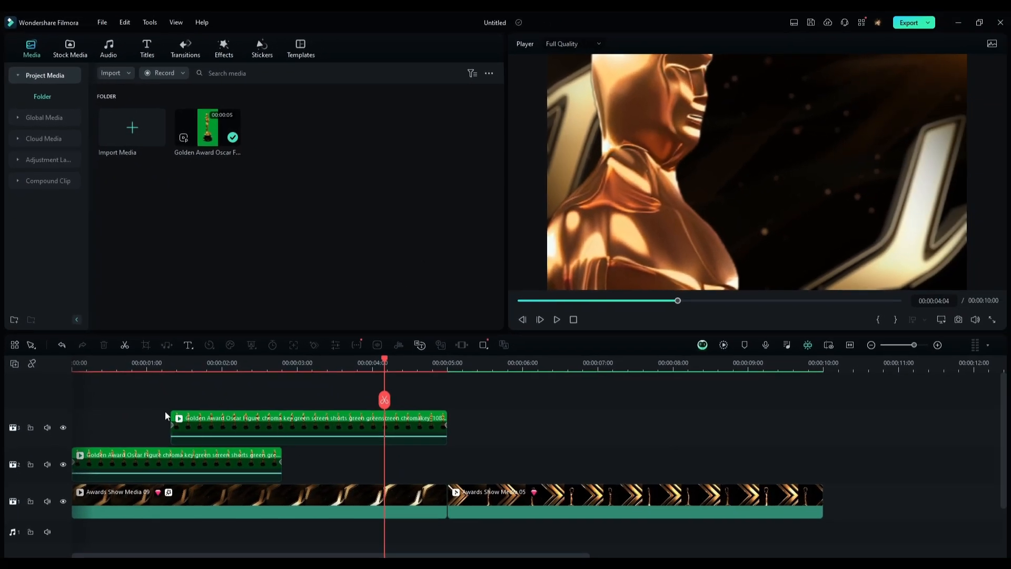
{"action": "left_click", "coordinate": [146, 48]}
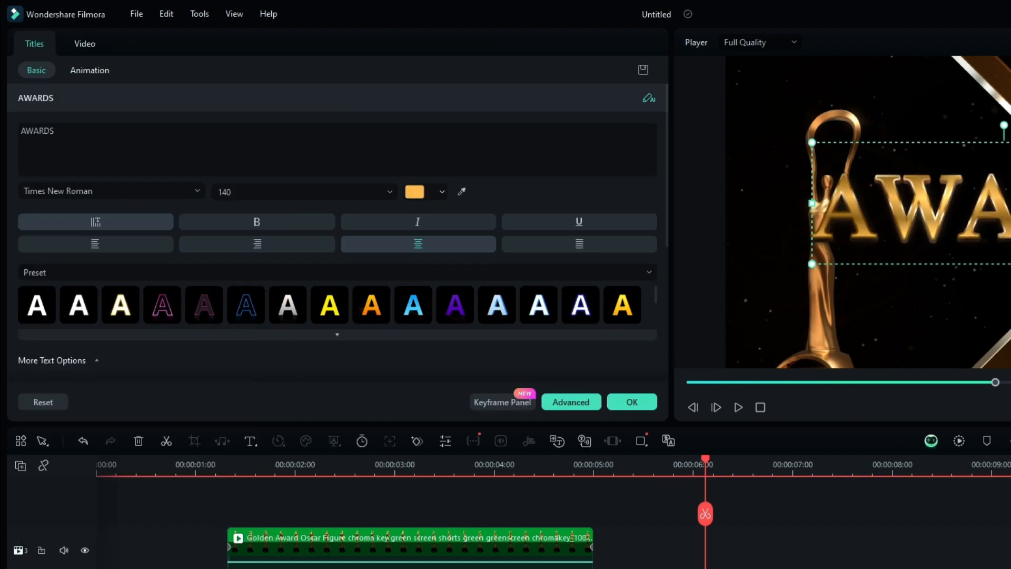
- Replace the Awards Ceremony title text with OSCAR and apply it
{"action": "type", "text": "OS"}
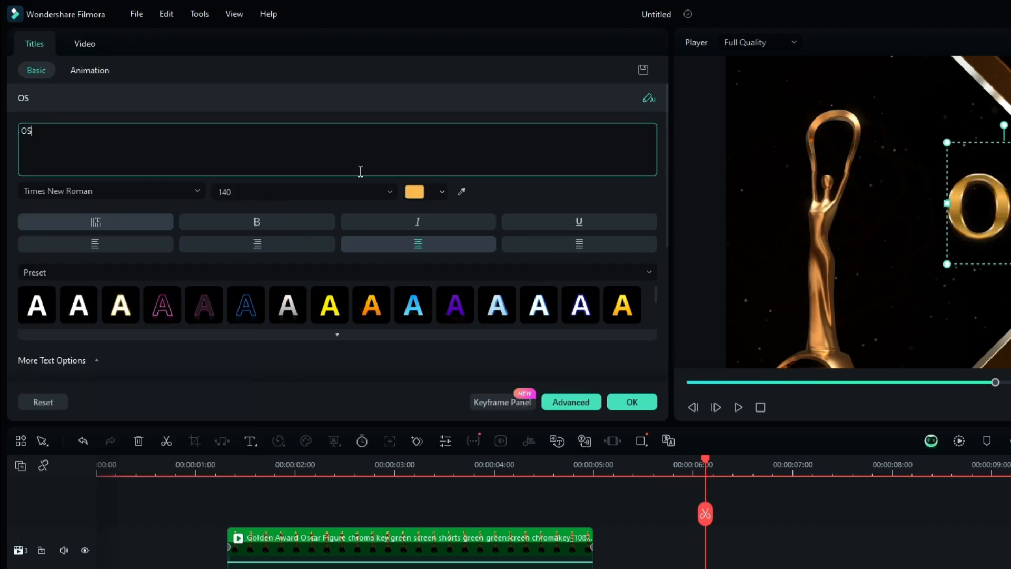
{"action": "left_click", "coordinate": [89, 70]}
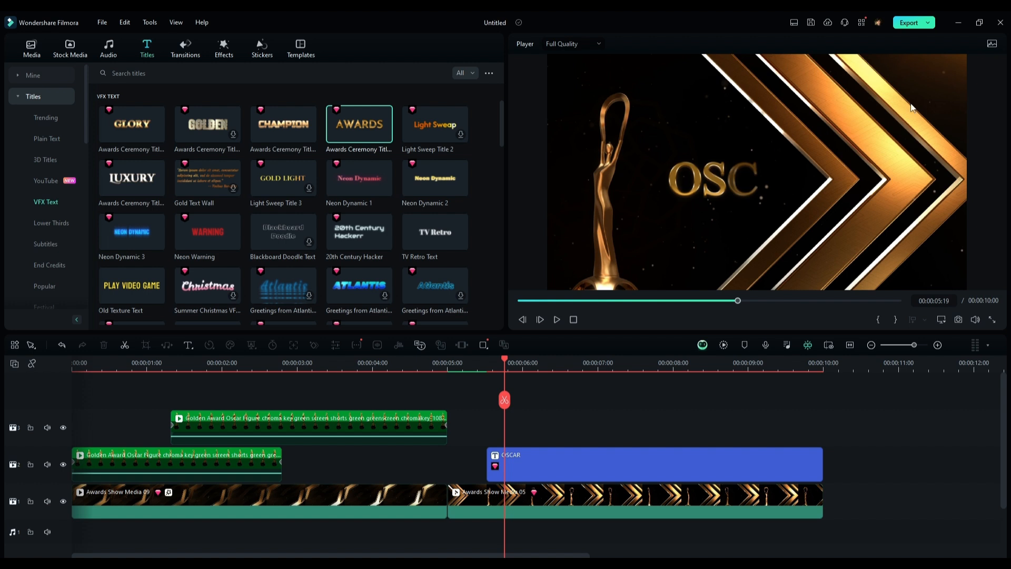
- Lay a Light Leaks Transition on track 4 over the hand-off to the OSCAR title
{"action": "left_click", "coordinate": [651, 463]}
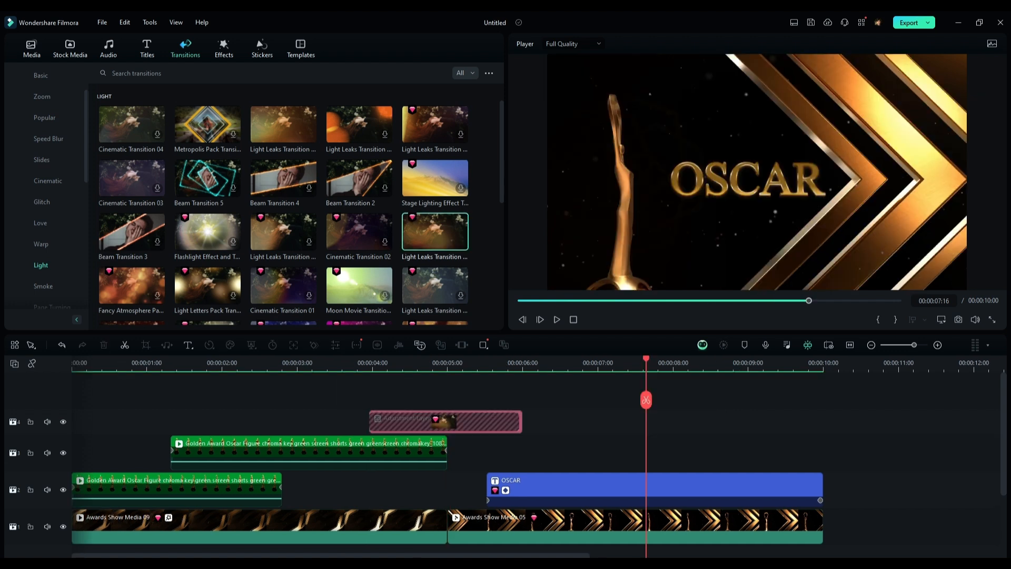
{"action": "left_click", "coordinate": [31, 49]}
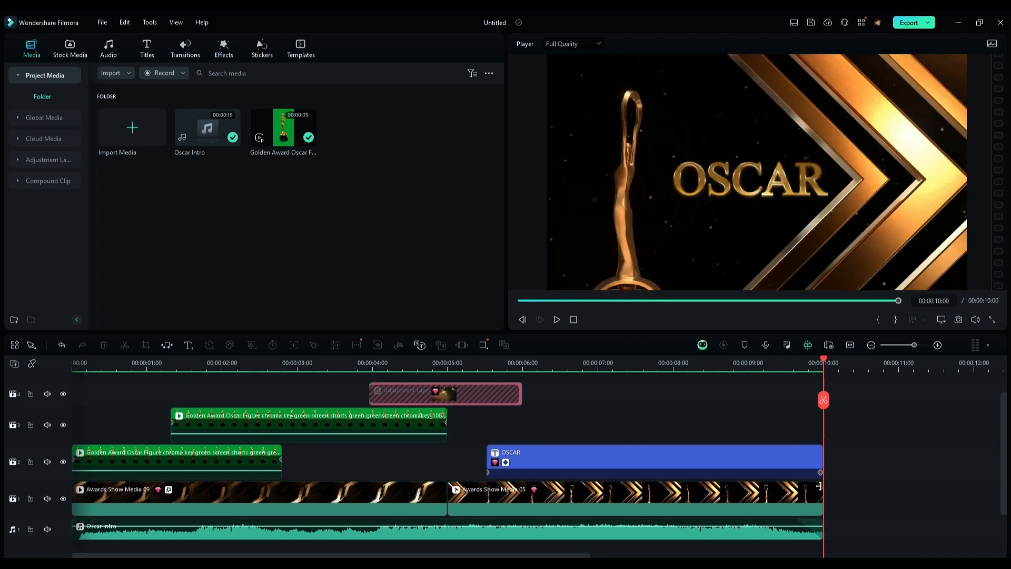
- Return to the Light transitions library after placing the Oscar Intro music
{"action": "left_click", "coordinate": [184, 49]}
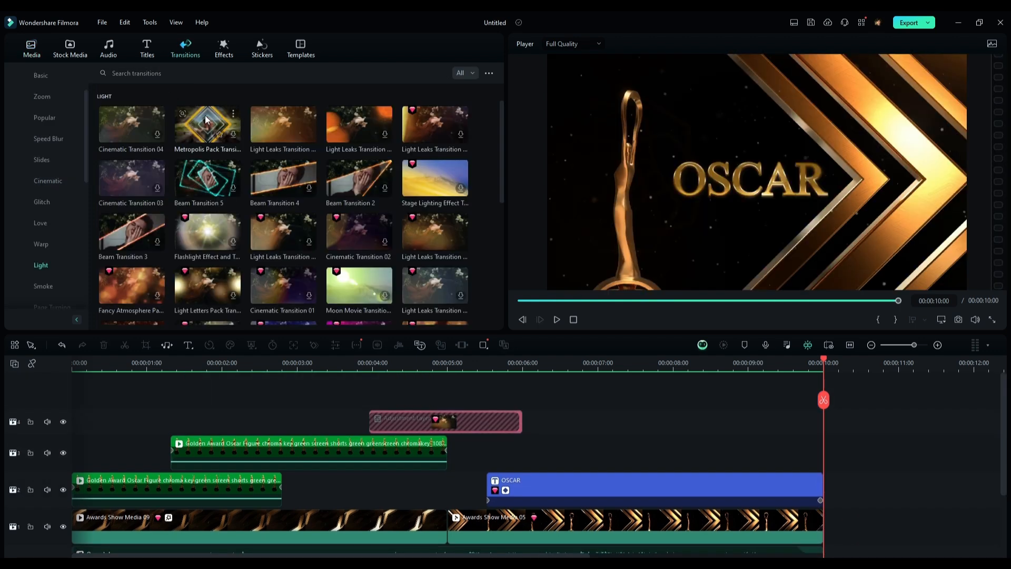